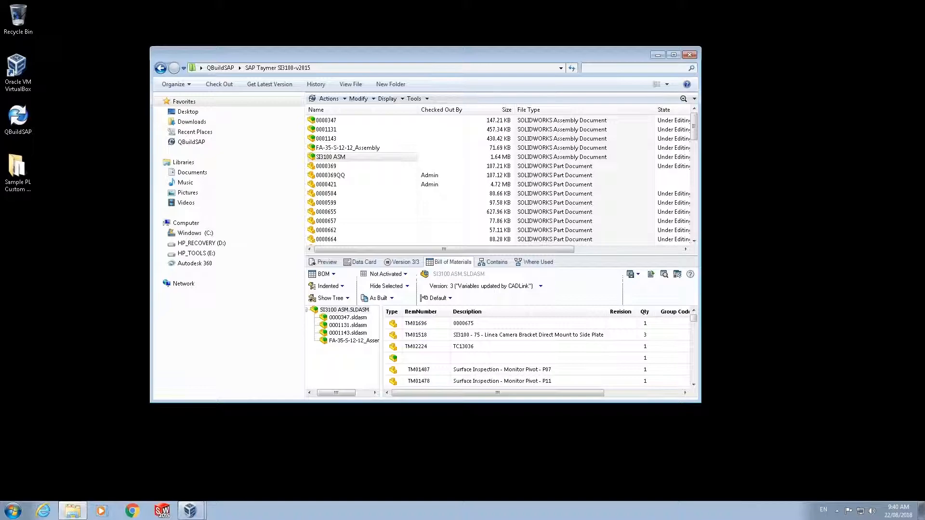
{"action": "mouse_move", "coordinate": [554, 366]}
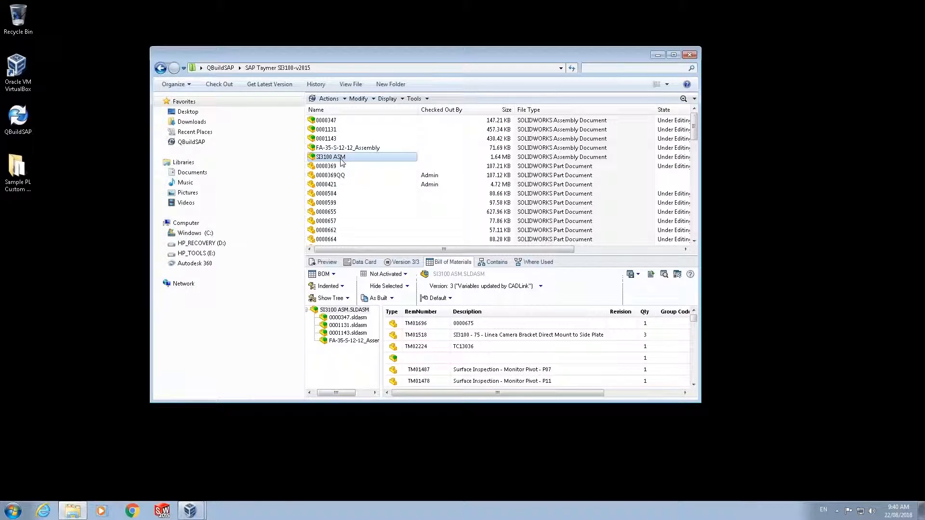
Step: Run CADLink Std Bom on SI3100.ASM, log into SAP Business One and select the BOM—Default layout
{"action": "right_click", "coordinate": [330, 156]}
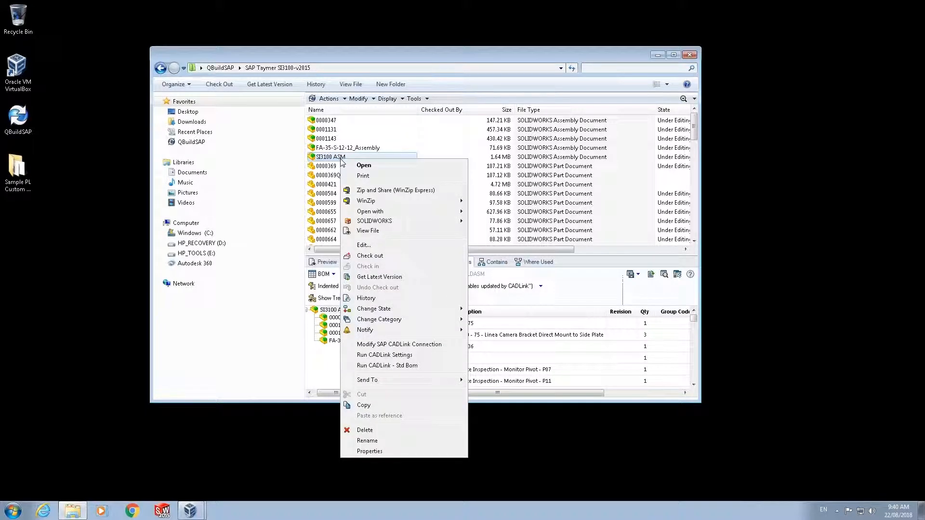
{"action": "mouse_move", "coordinate": [389, 330]}
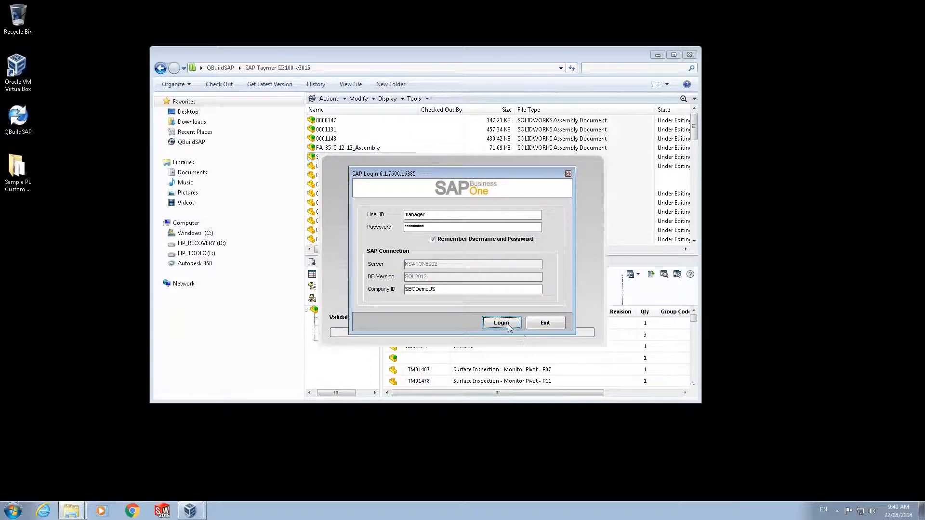
{"action": "left_click", "coordinate": [501, 323]}
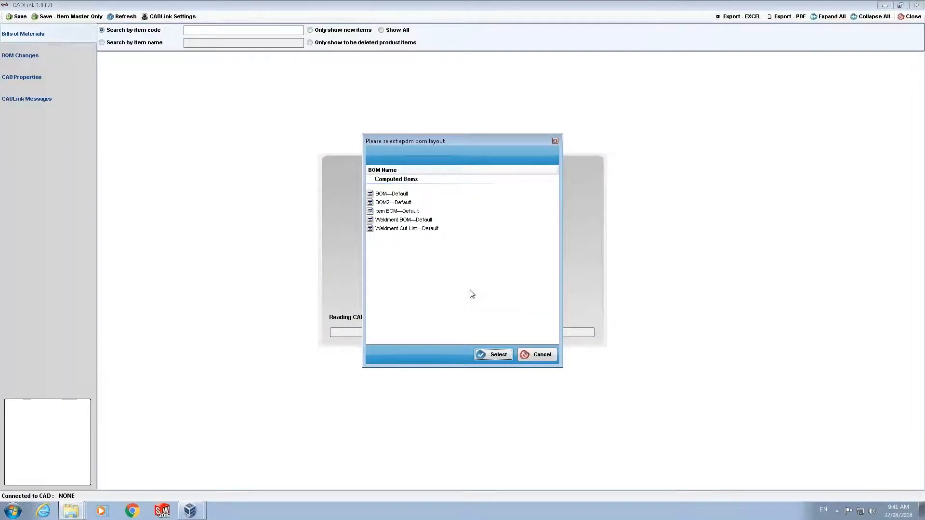
{"action": "left_click", "coordinate": [391, 193]}
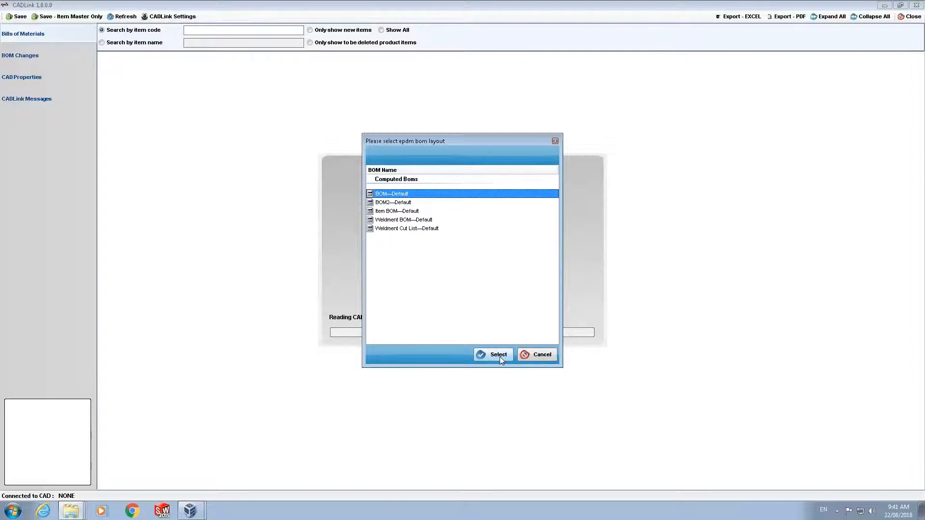
{"action": "left_click", "coordinate": [493, 354]}
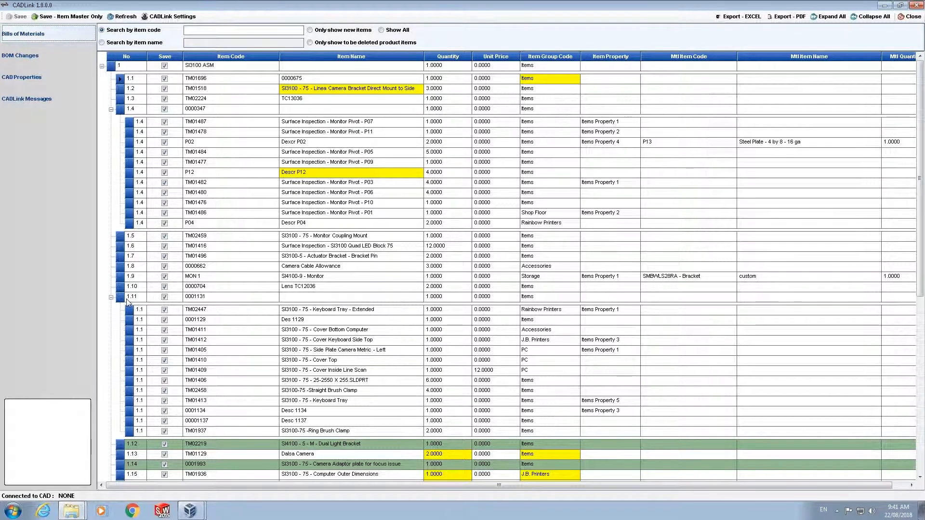
{"action": "mouse_move", "coordinate": [157, 193]}
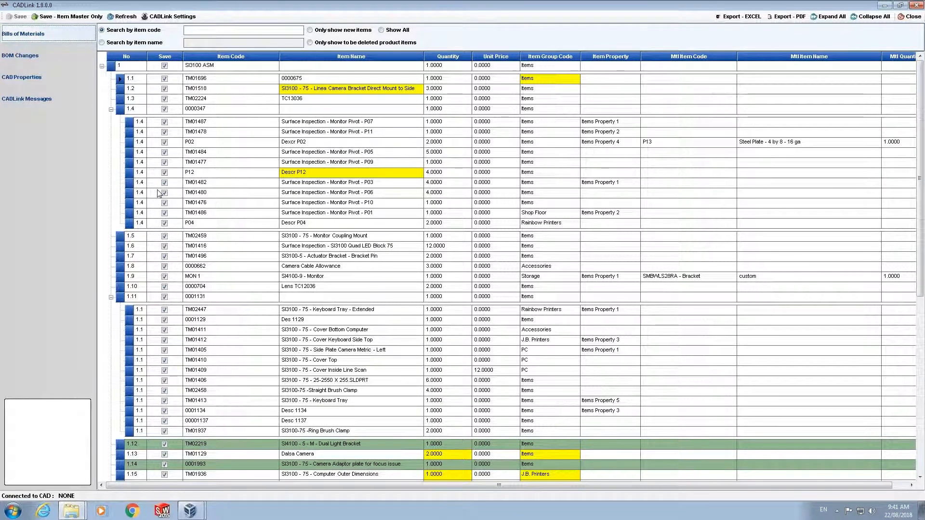
Step: Inspect the TM01476 item code cell and preview another component row in the loaded BOM grid
{"action": "double_click", "coordinate": [197, 182]}
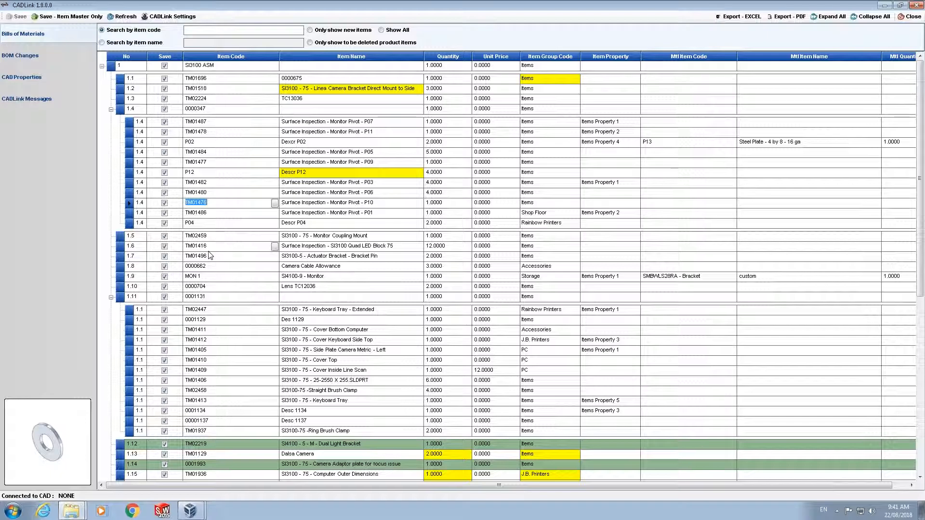
{"action": "left_click", "coordinate": [197, 235]}
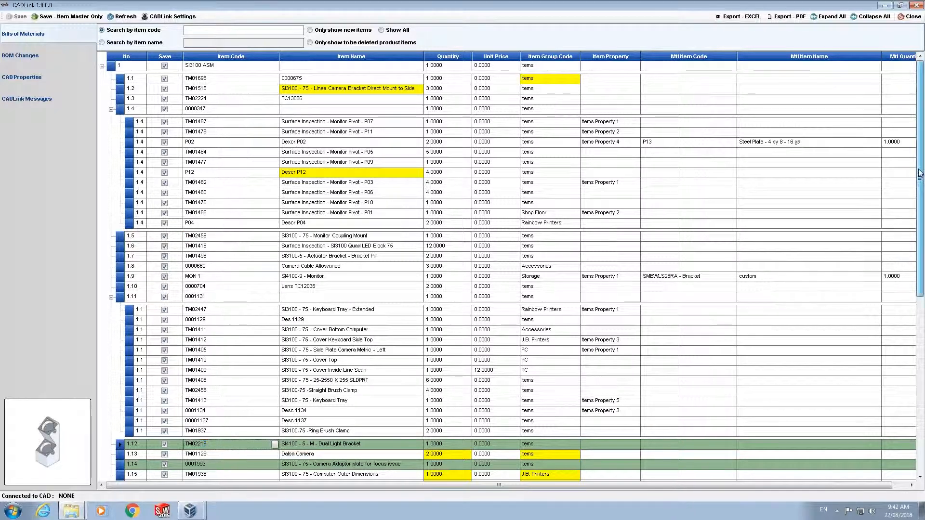
{"action": "scroll", "scroll_direction": "down", "scroll_amount": 3}
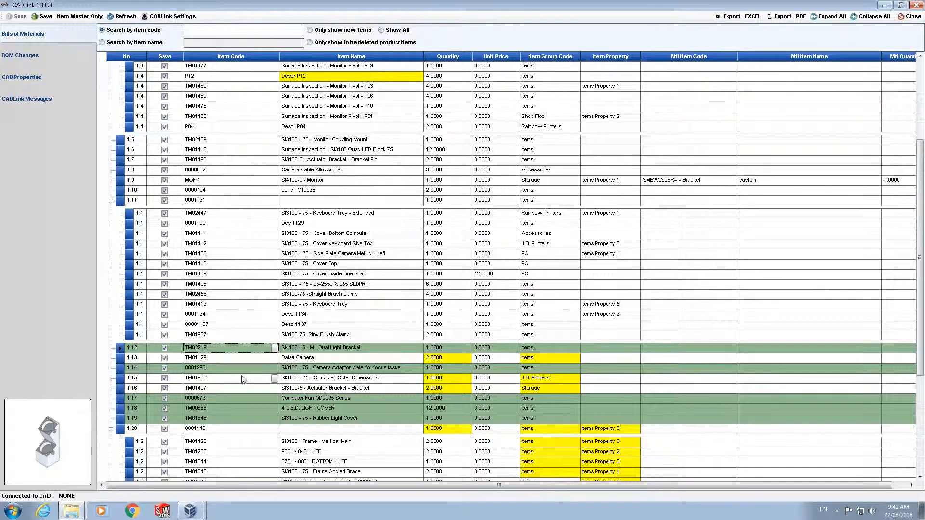
{"action": "mouse_move", "coordinate": [247, 361]}
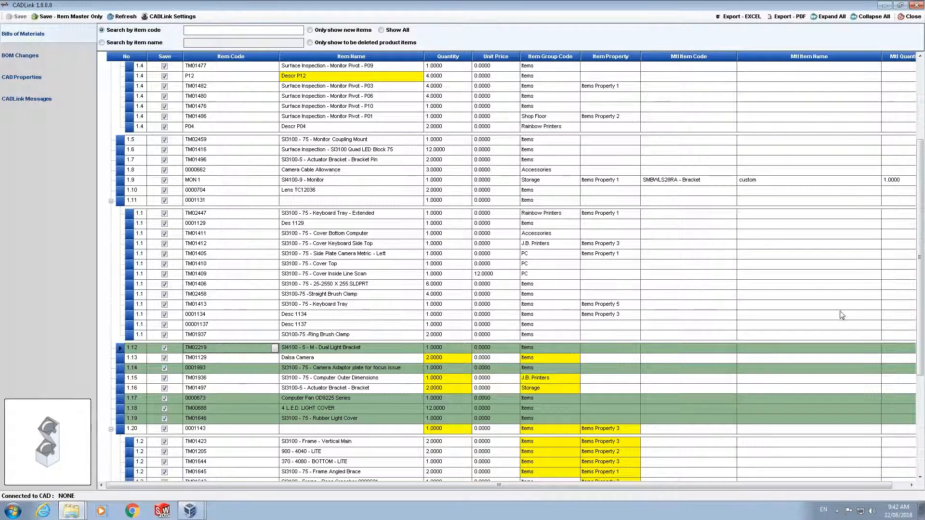
{"action": "scroll", "scroll_direction": "up", "scroll_amount": 3}
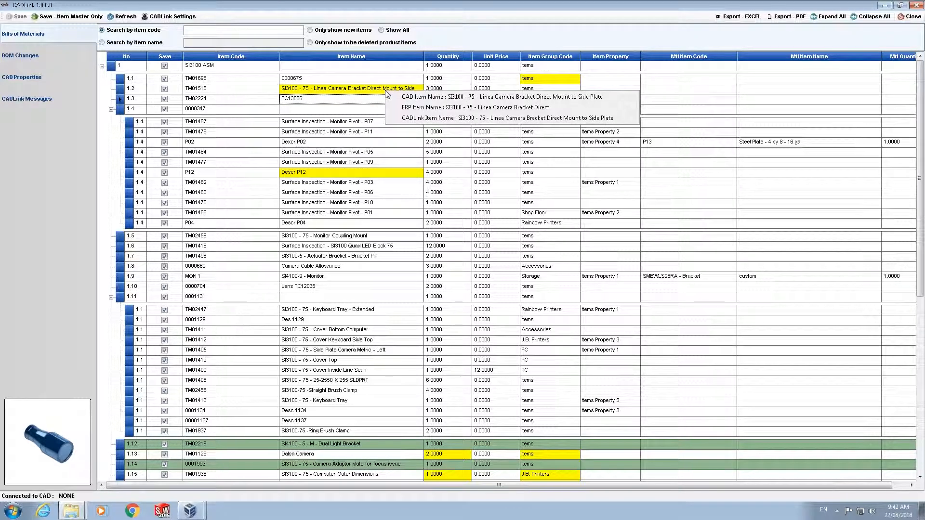
{"action": "mouse_move", "coordinate": [416, 99]}
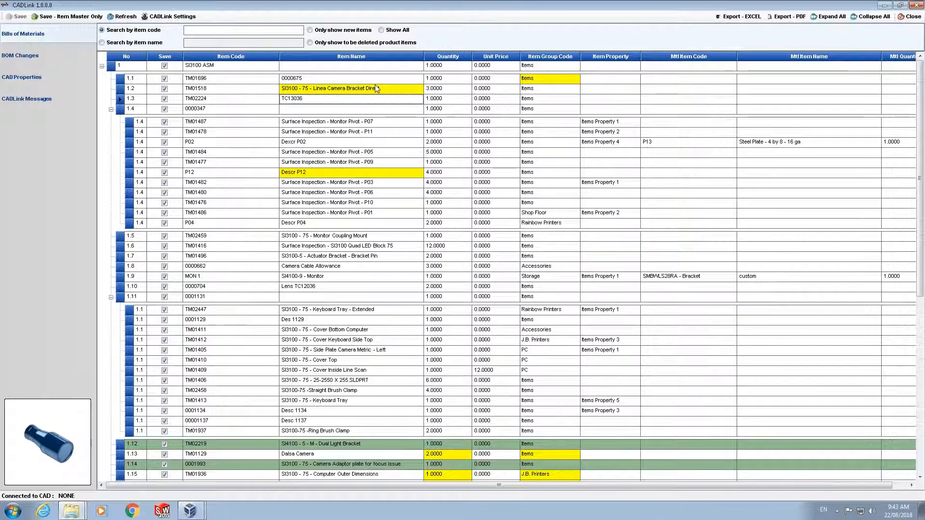
Step: Edit the TM01518 item name to end with 'description item' for the Linea Camera Bracket
{"action": "double_click", "coordinate": [372, 89]}
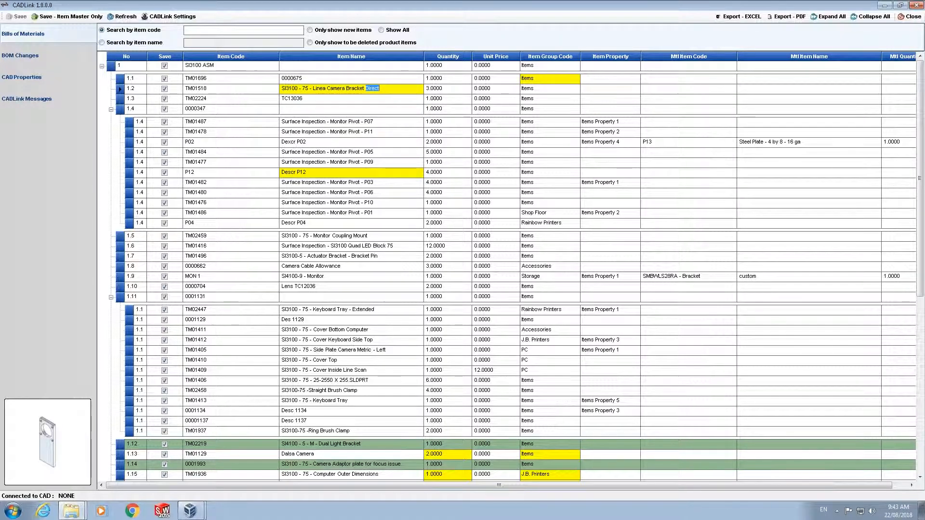
{"action": "type", "text": "description item"}
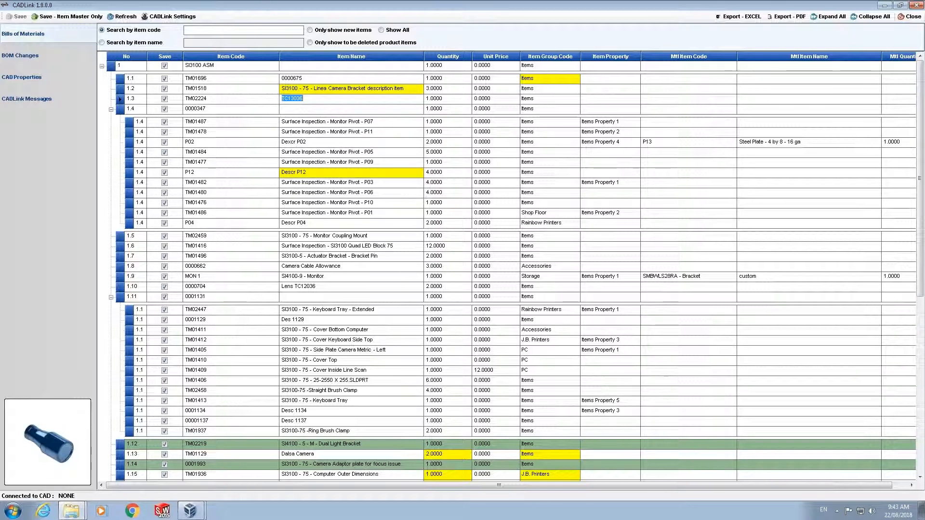
{"action": "scroll", "scroll_direction": "down", "scroll_amount": 3}
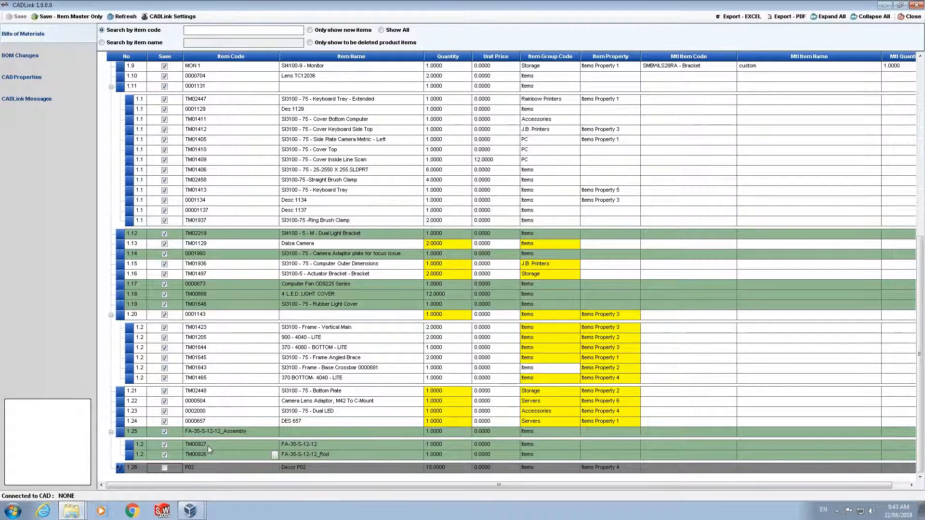
{"action": "left_click", "coordinate": [273, 444]}
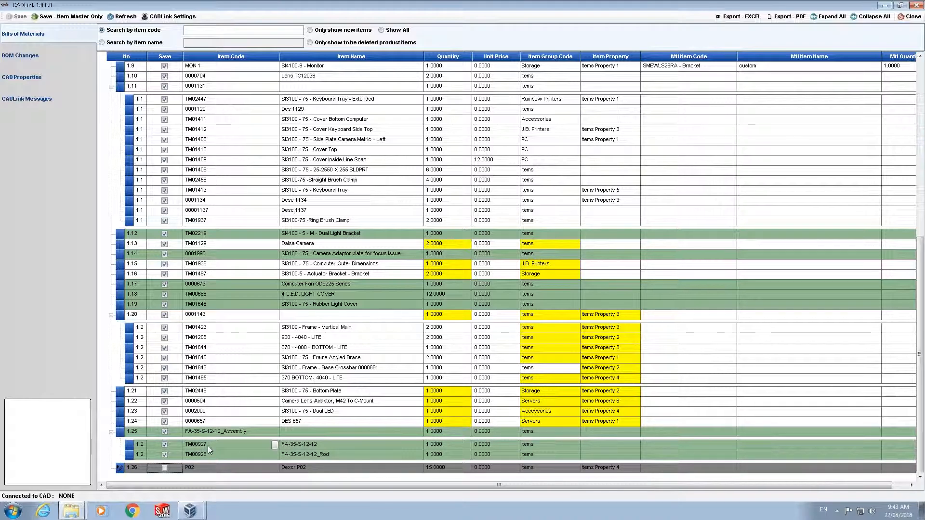
{"action": "left_click", "coordinate": [274, 444]}
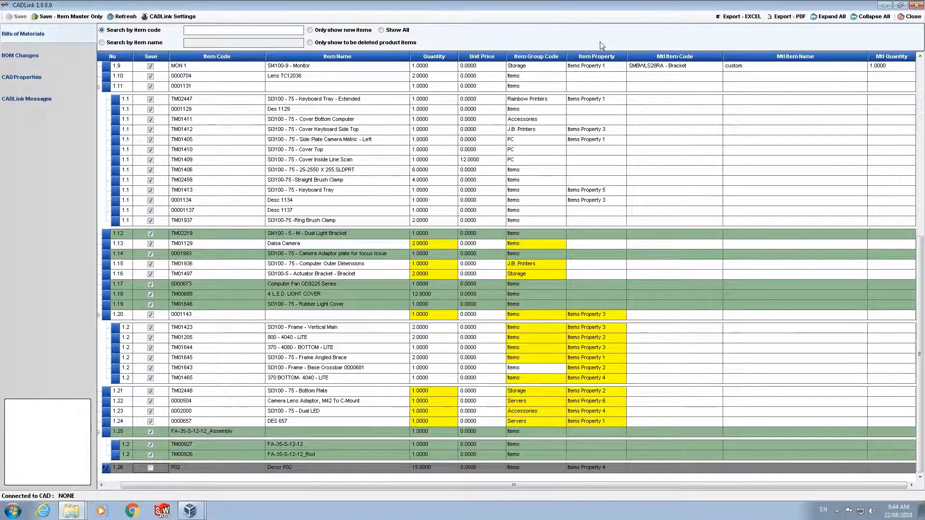
{"action": "left_click", "coordinate": [596, 66]}
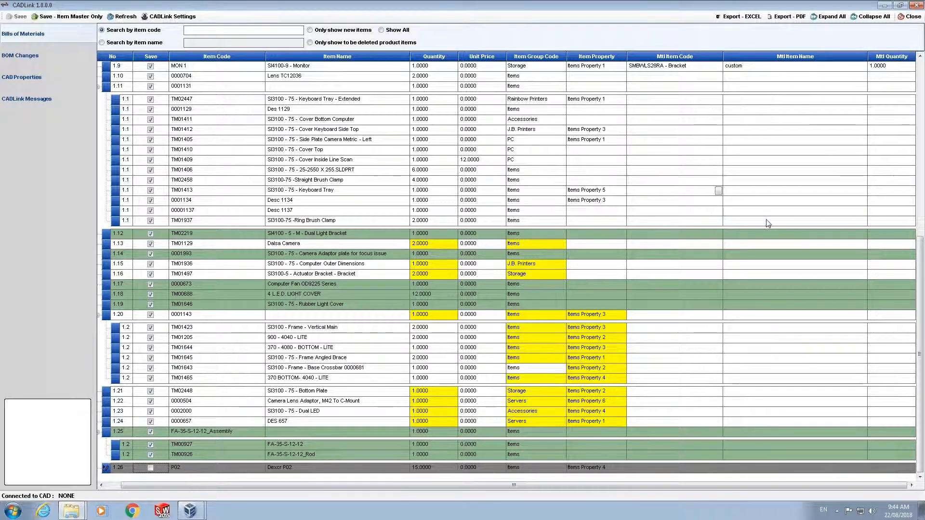
{"action": "mouse_move", "coordinate": [793, 211]}
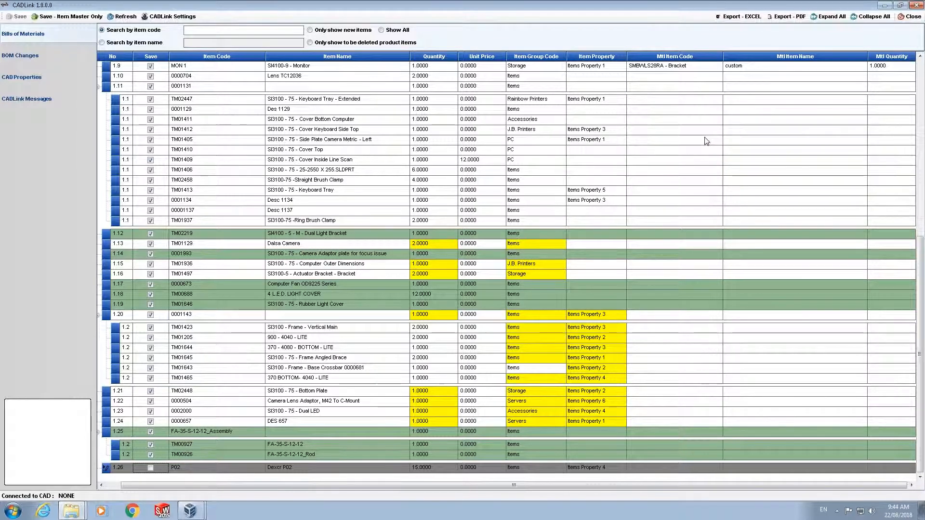
{"action": "mouse_move", "coordinate": [719, 142]}
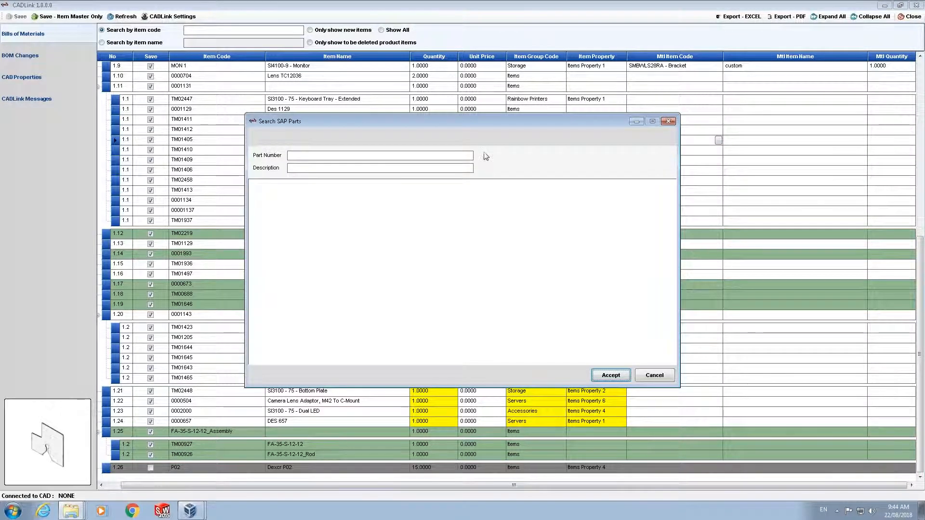
Step: Search SAP parts for steel and accept P13 Steel Plate - 4 by 8 - 16 ga as raw material
{"action": "type", "text": "sh"}
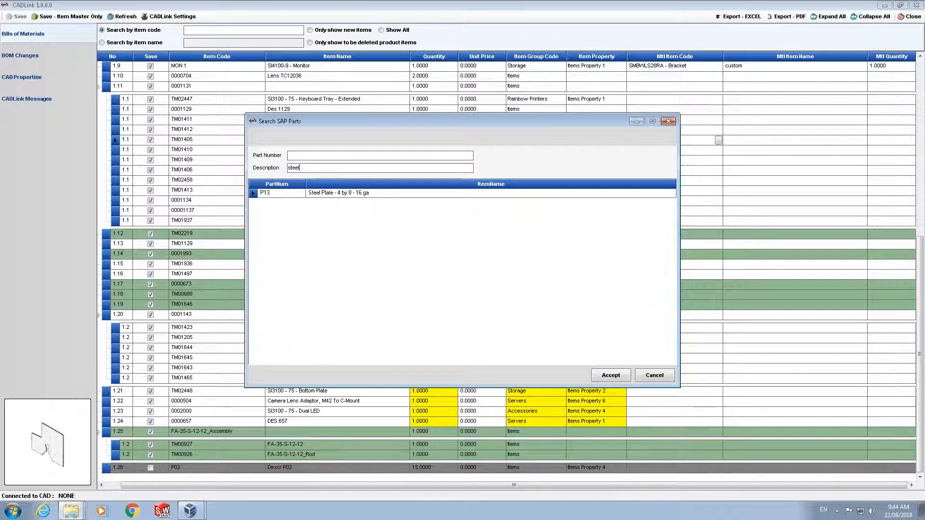
{"action": "mouse_move", "coordinate": [335, 199]}
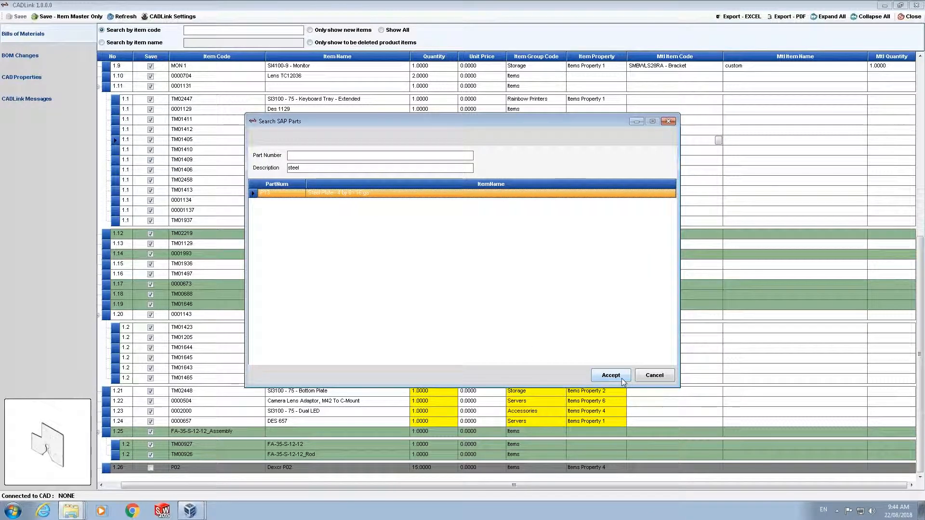
{"action": "left_click", "coordinate": [611, 375]}
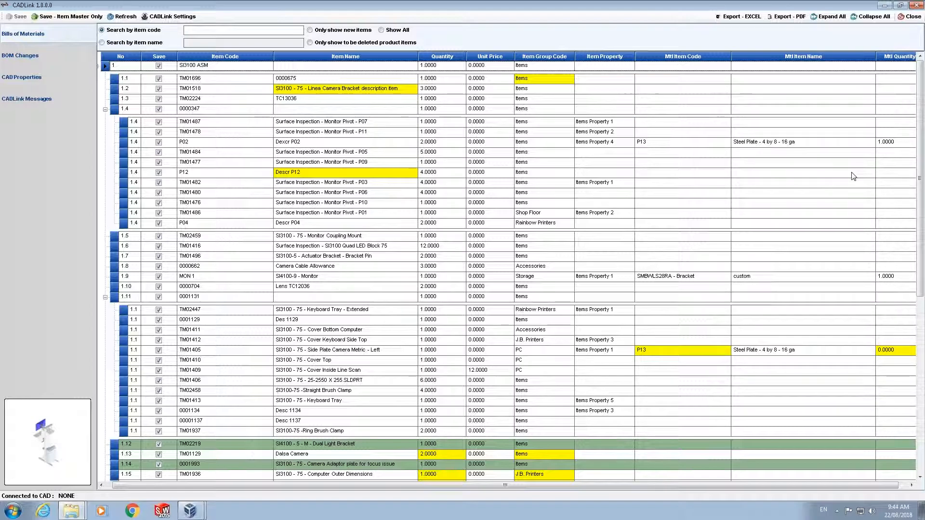
{"action": "left_click", "coordinate": [884, 142]}
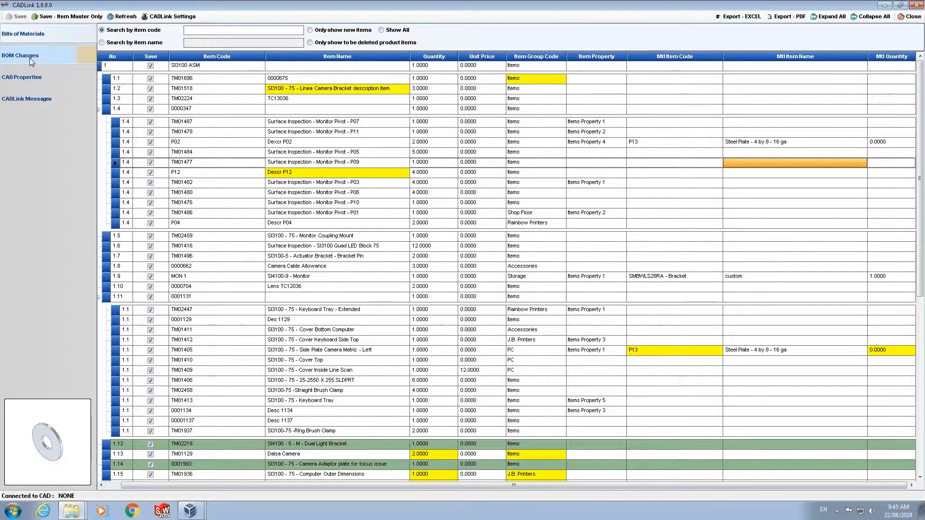
Step: Show the pending BOM changes list with inserts, deletes and P13 steel plate line updates
{"action": "left_click", "coordinate": [19, 55]}
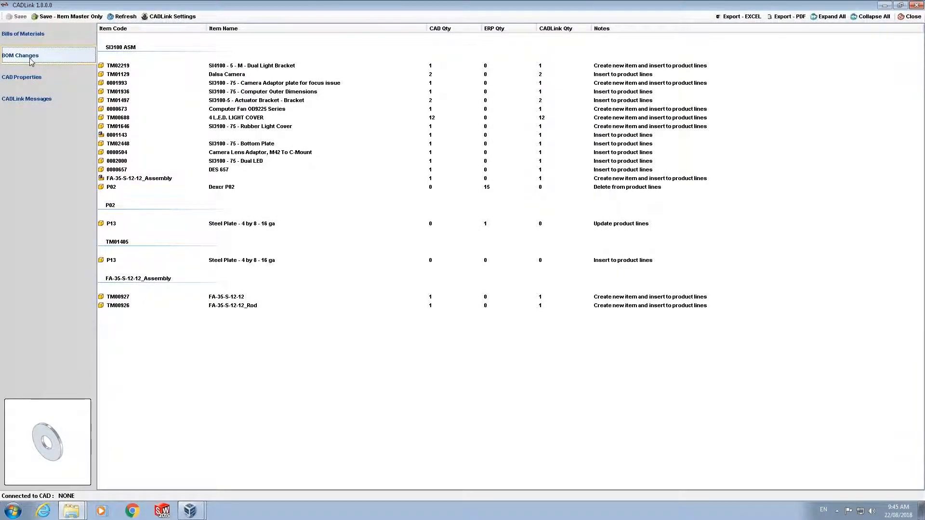
{"action": "mouse_move", "coordinate": [919, 445]}
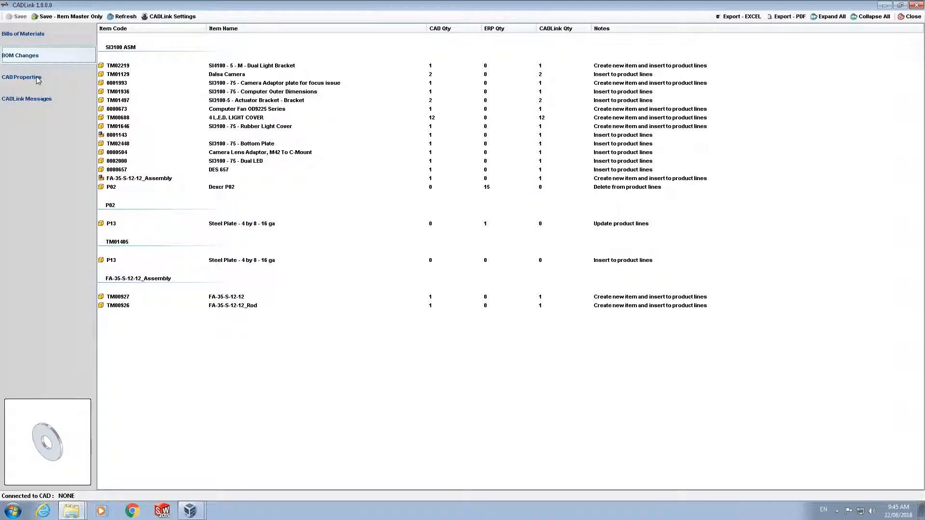
Step: View CAD part info for TM02224, Monitor Coupling Mount, Quad LED Block and SI4100-9 Monitor
{"action": "left_click", "coordinate": [22, 77]}
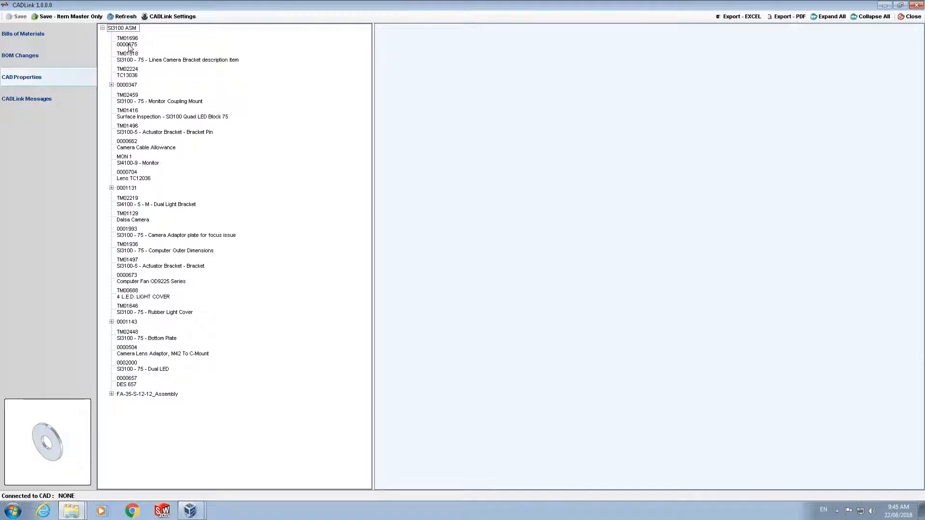
{"action": "left_click", "coordinate": [128, 71]}
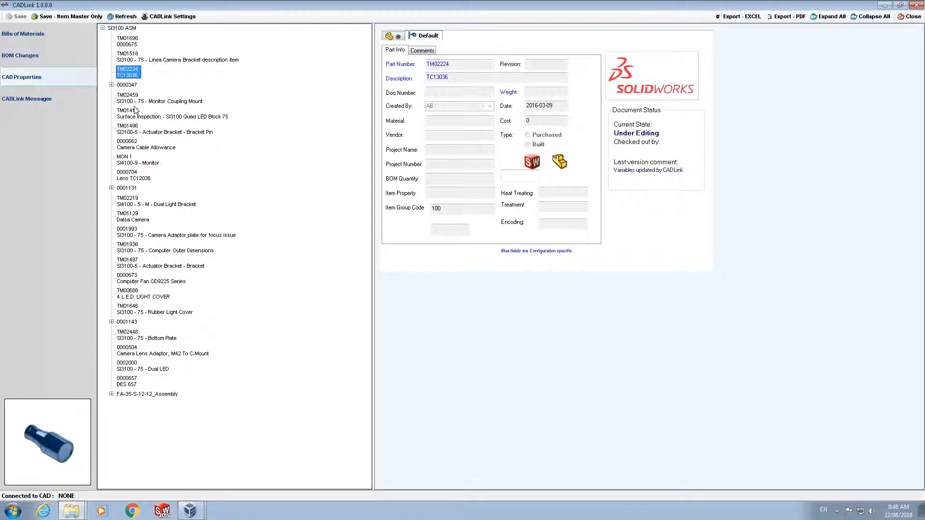
{"action": "left_click", "coordinate": [150, 98]}
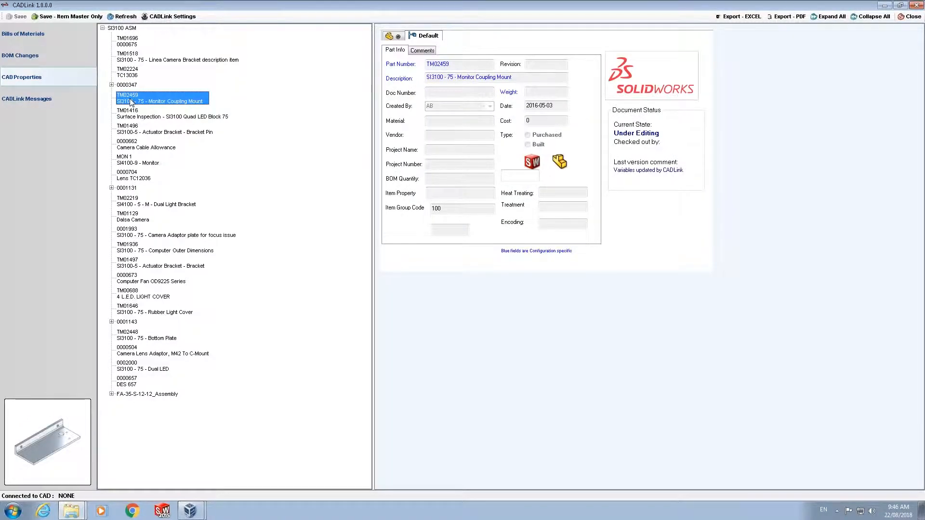
{"action": "left_click", "coordinate": [172, 114]}
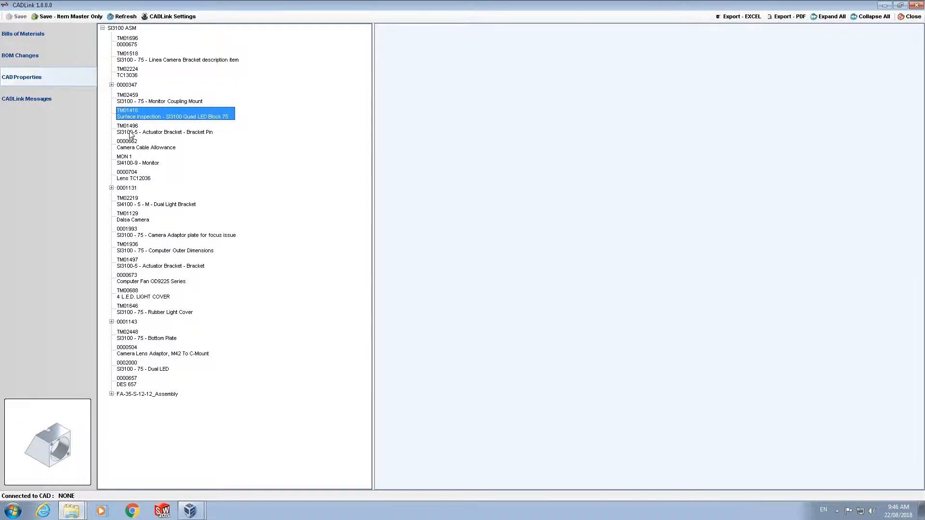
{"action": "left_click", "coordinate": [133, 159]}
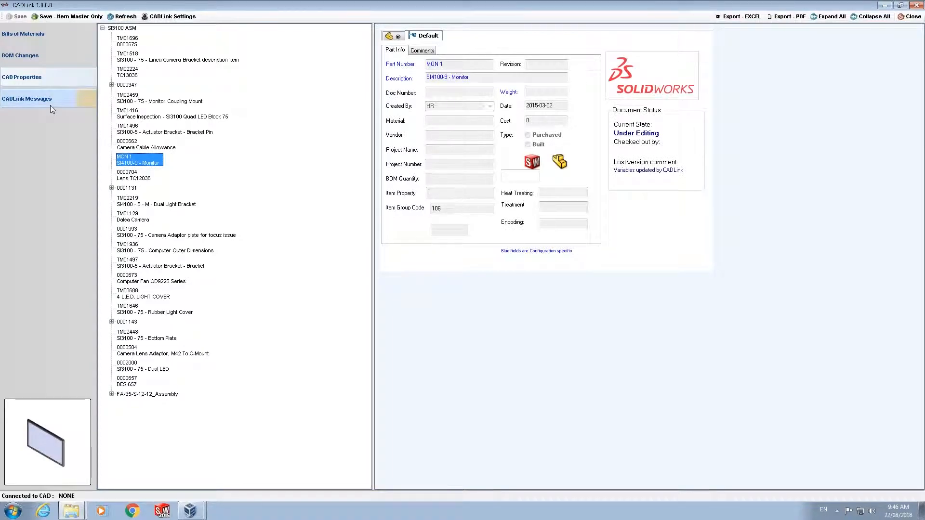
Step: In CADLink Messages, resolve the overlong-description error and P02@P13's zero-quantity error
{"action": "left_click", "coordinate": [27, 98]}
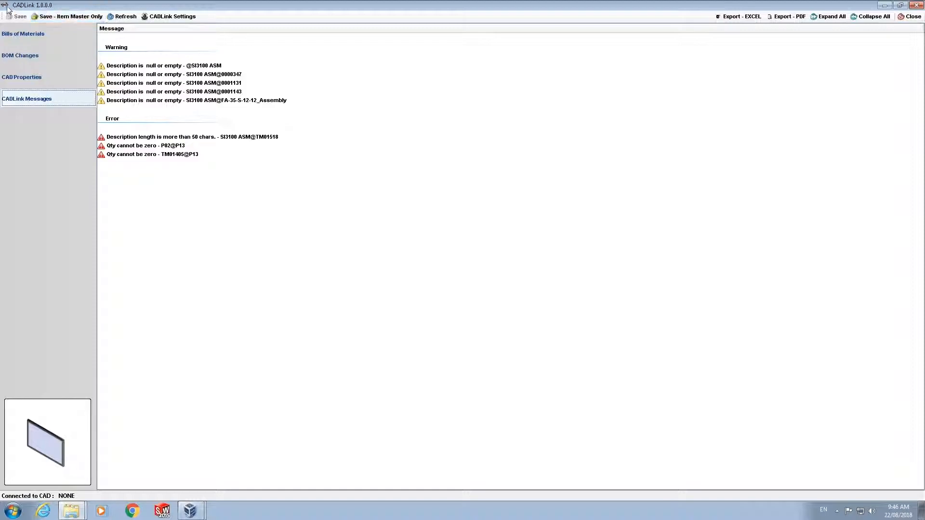
{"action": "mouse_move", "coordinate": [795, 384]}
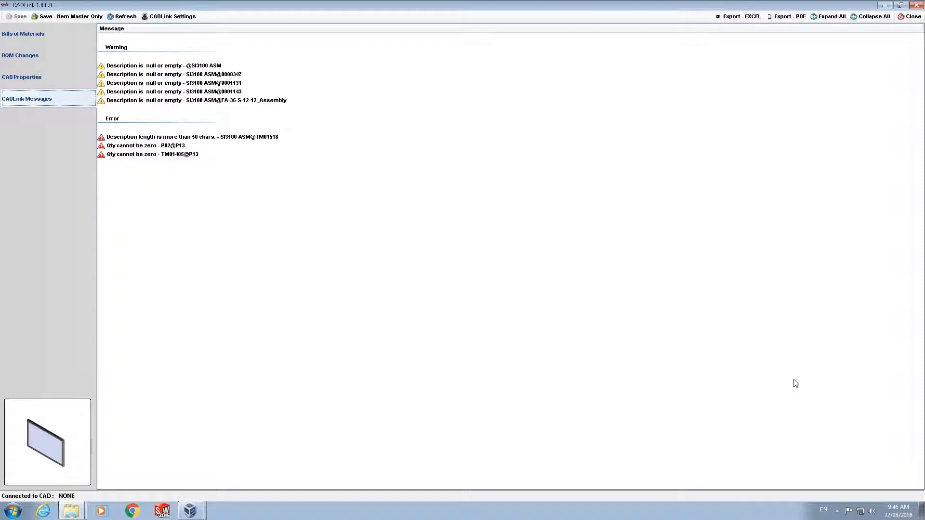
{"action": "mouse_move", "coordinate": [443, 272]}
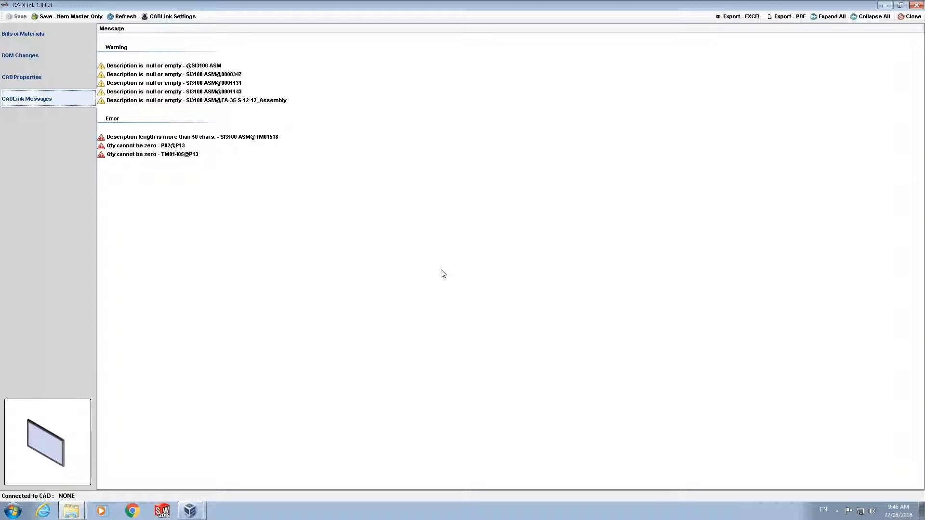
{"action": "mouse_move", "coordinate": [130, 144]}
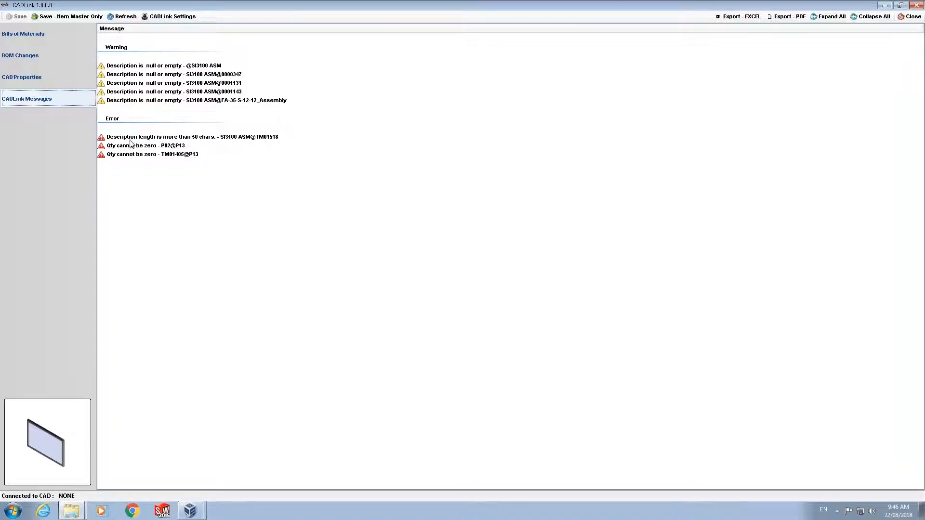
{"action": "left_click", "coordinate": [189, 136]}
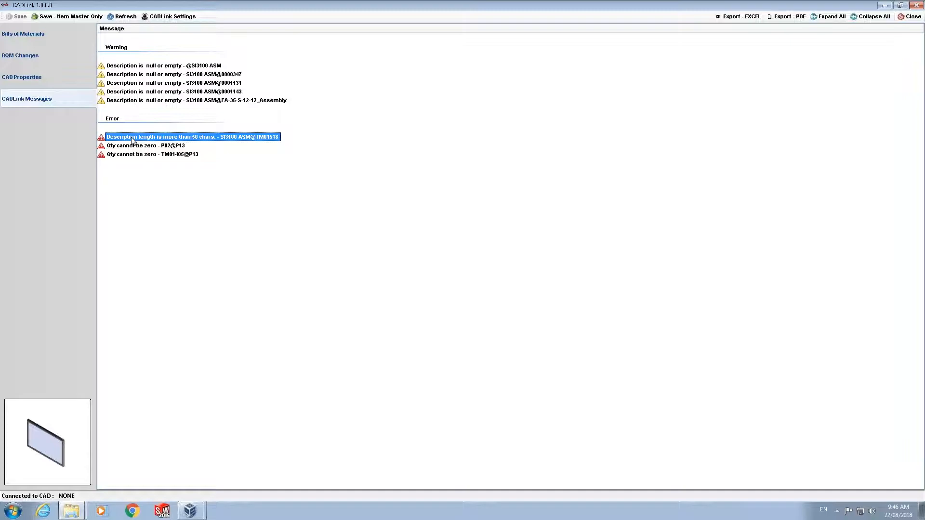
{"action": "left_click", "coordinate": [23, 34]}
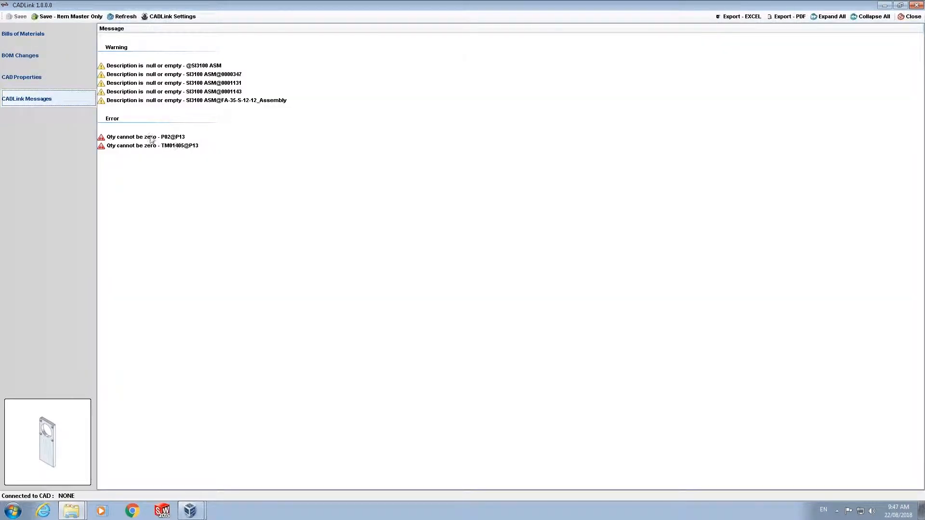
{"action": "left_click", "coordinate": [144, 136]}
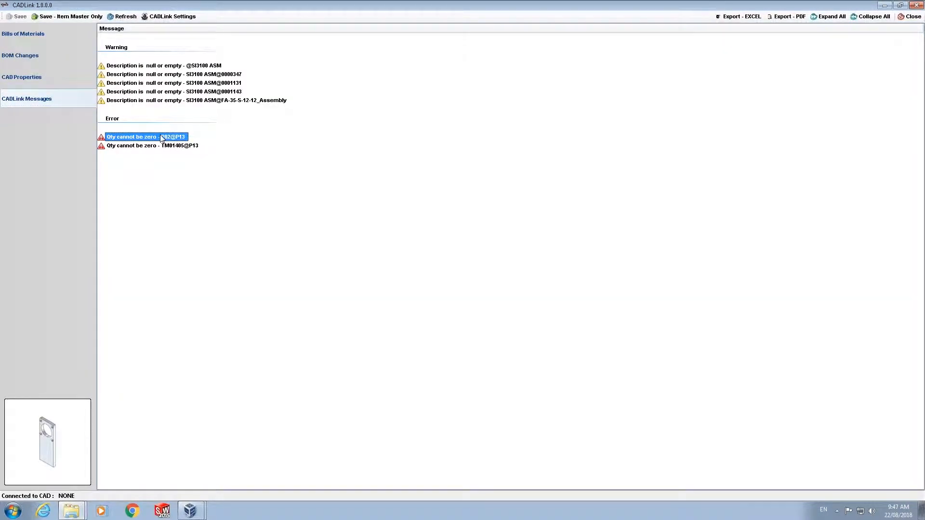
{"action": "left_click", "coordinate": [23, 34]}
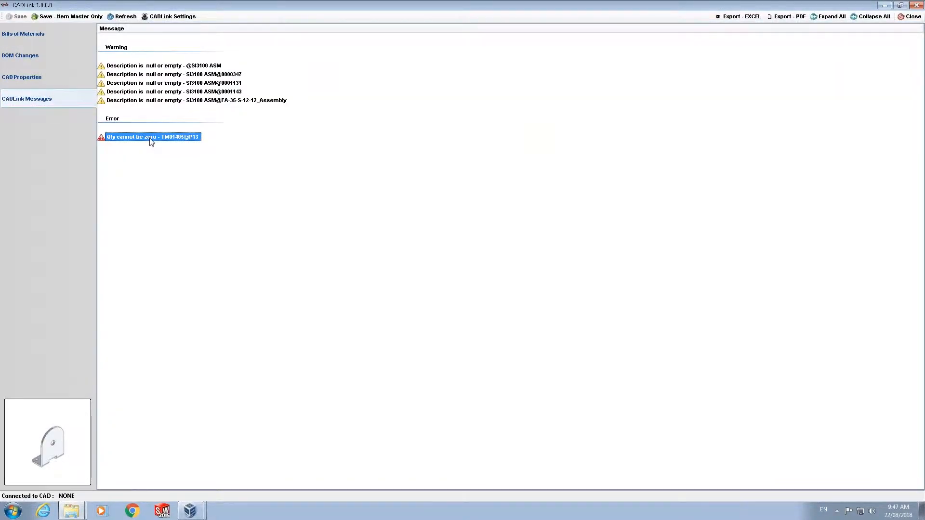
Step: Resolve TM01405@P13's zero-quantity error so only the five description warnings remain
{"action": "left_click", "coordinate": [23, 34]}
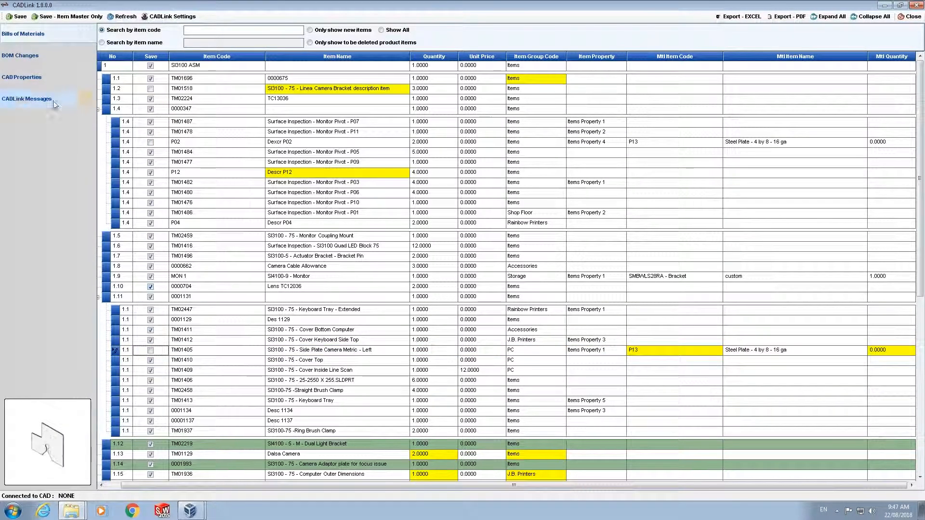
{"action": "left_click", "coordinate": [27, 98]}
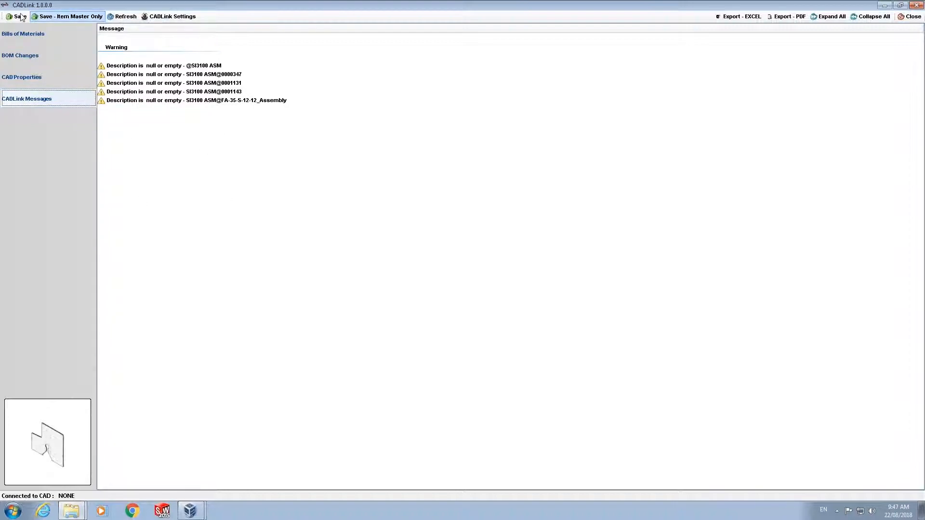
{"action": "mouse_move", "coordinate": [240, 245]}
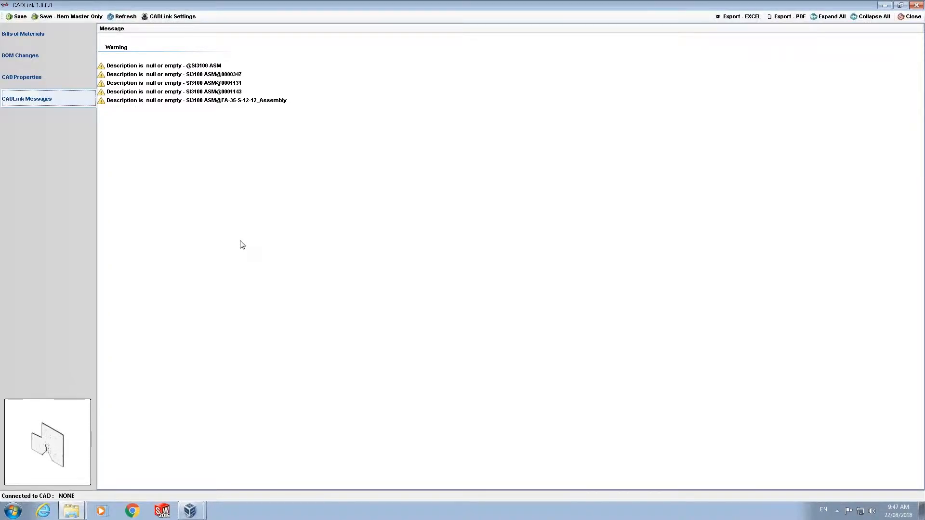
{"action": "mouse_move", "coordinate": [916, 144]}
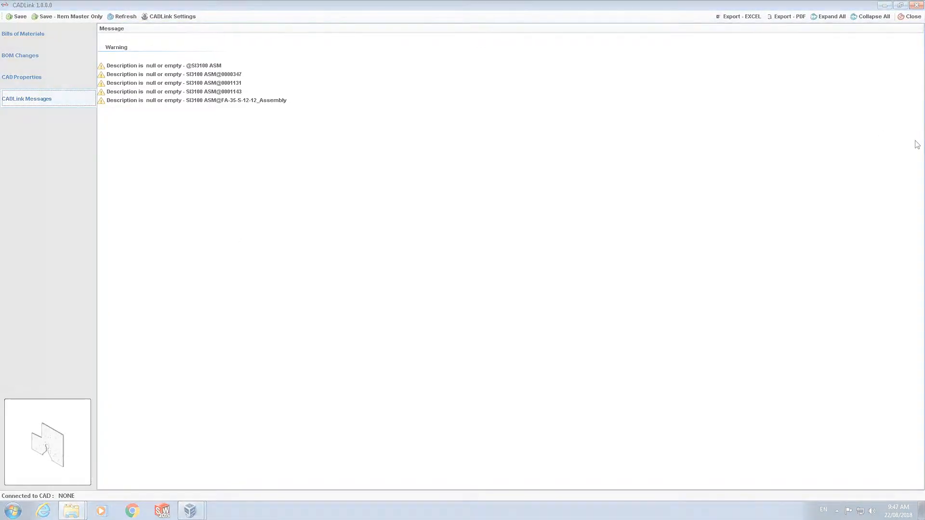